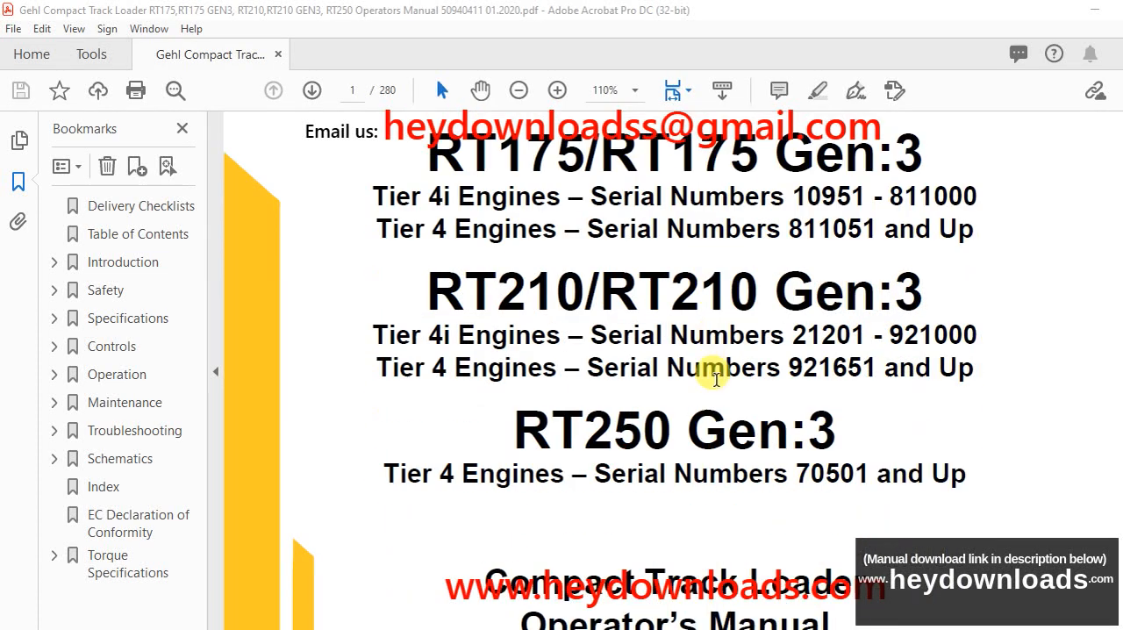
- Scroll from the cover to page 9, the table of contents, with page thumbnails showing
scroll("down", 3)
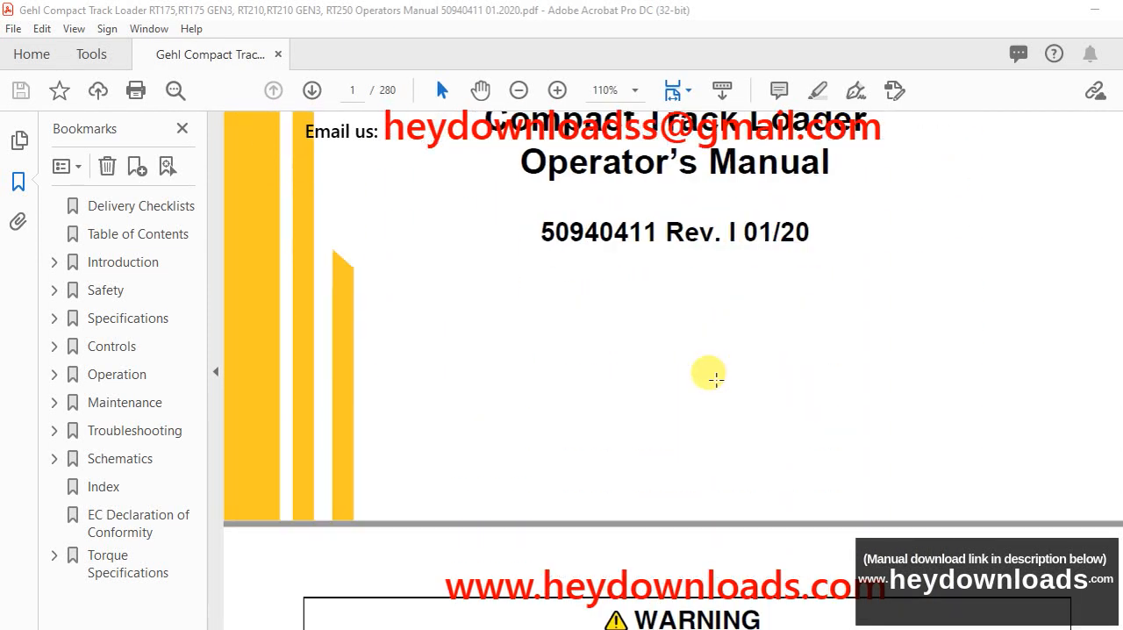
scroll("down", 3)
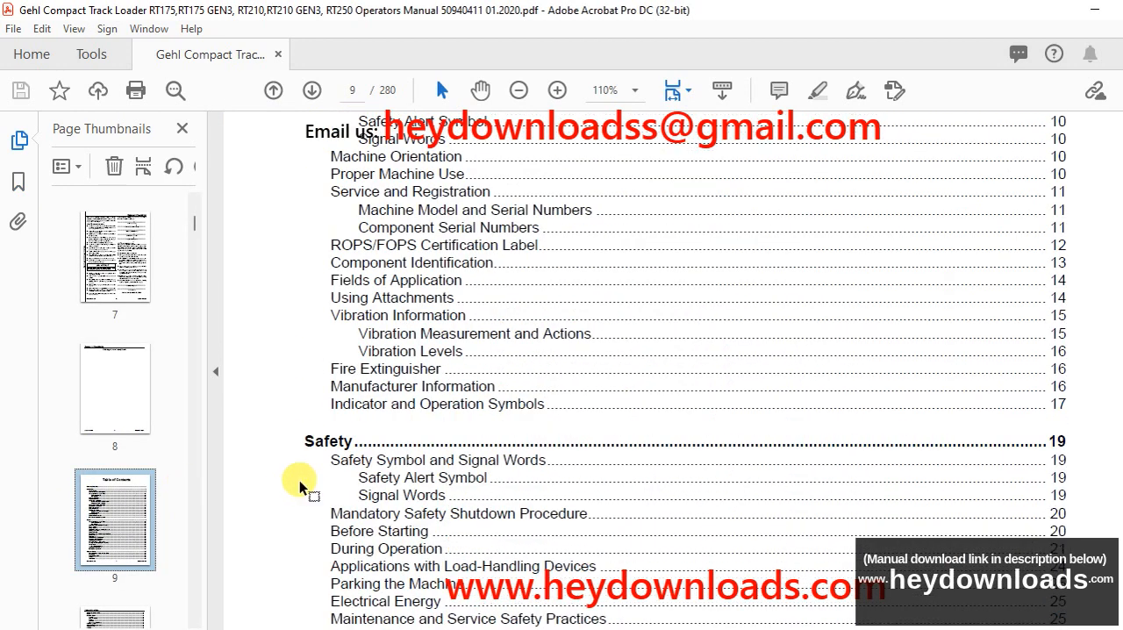
- Scroll down to page 81, the cab entry and exit instructions
scroll("down", 3)
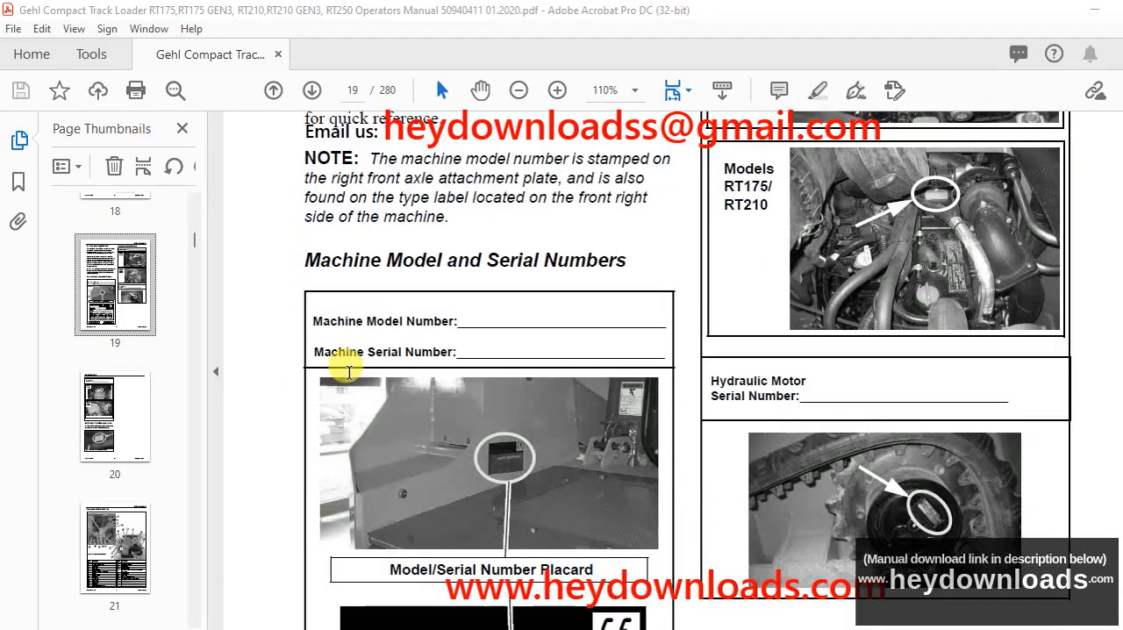
scroll("down", 3)
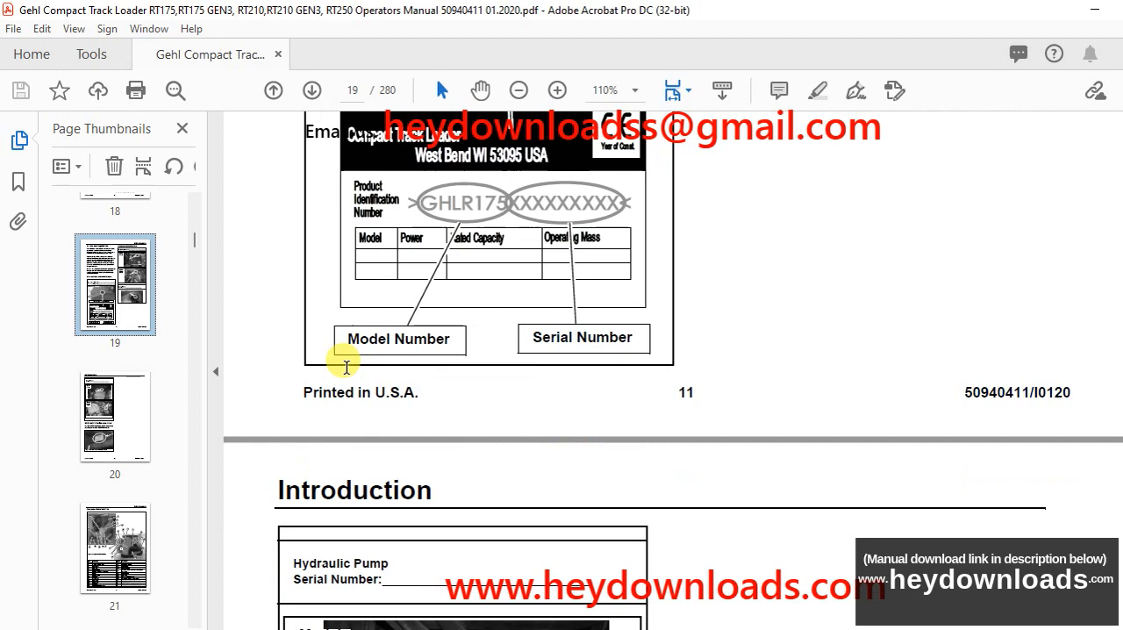
scroll("down", 3)
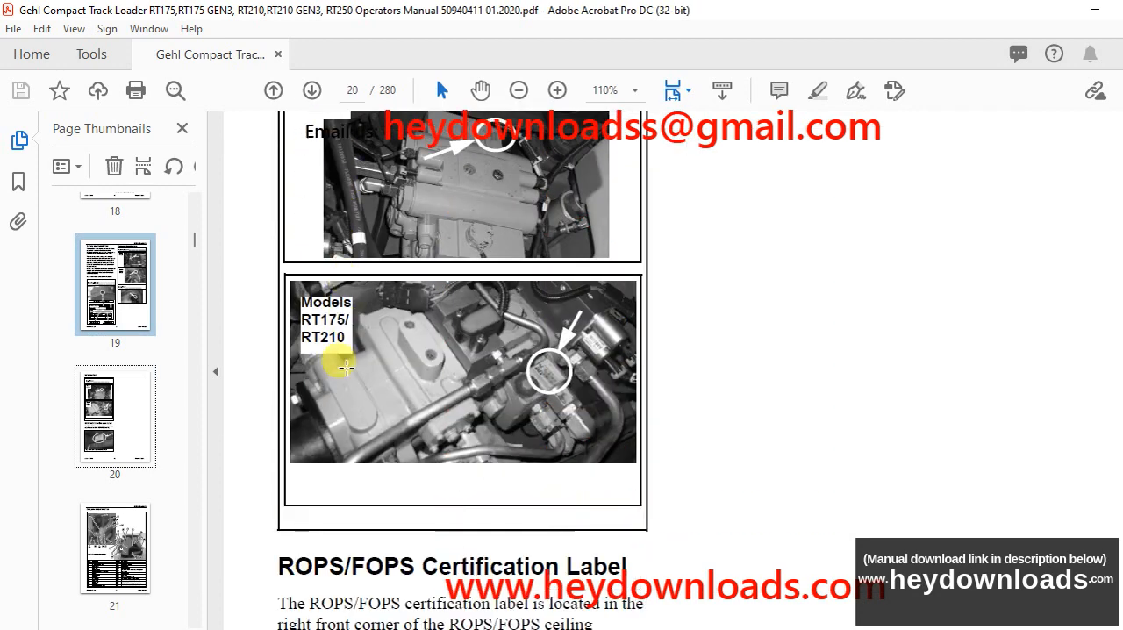
scroll("down", 3)
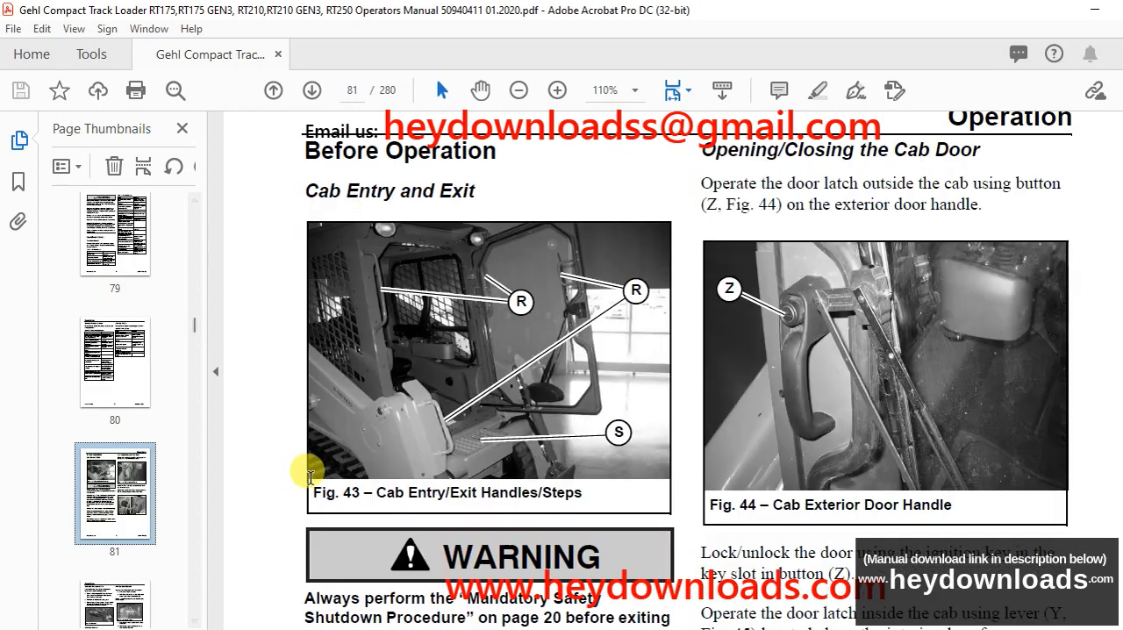
- Scroll through the Operation pages to page 147 on changing the fuel filter
scroll("down", 3)
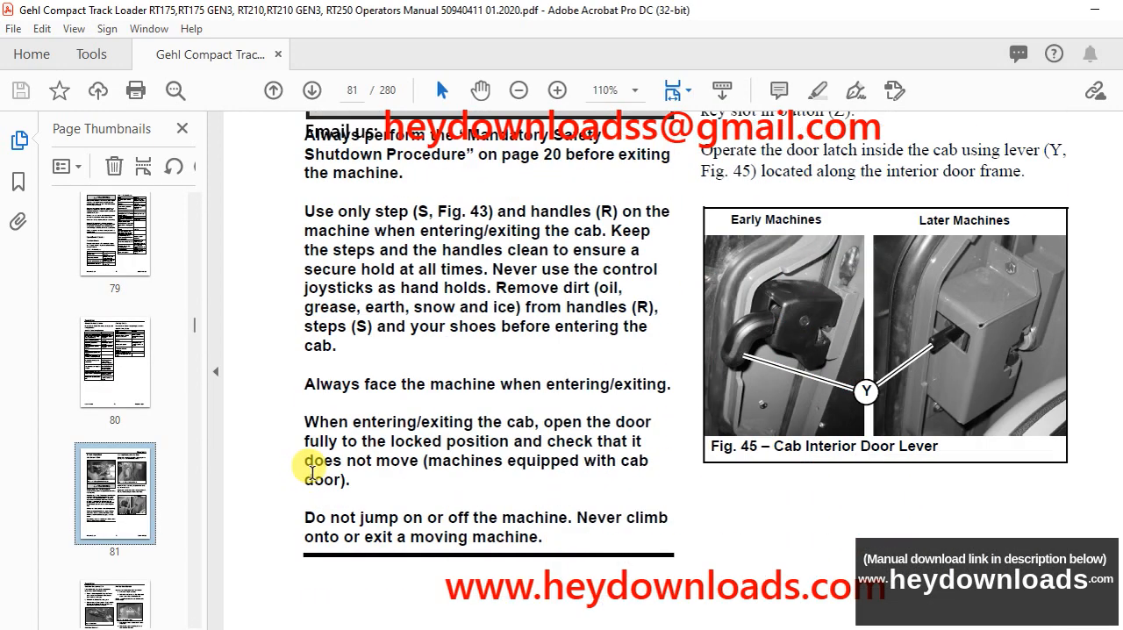
left_click(311, 91)
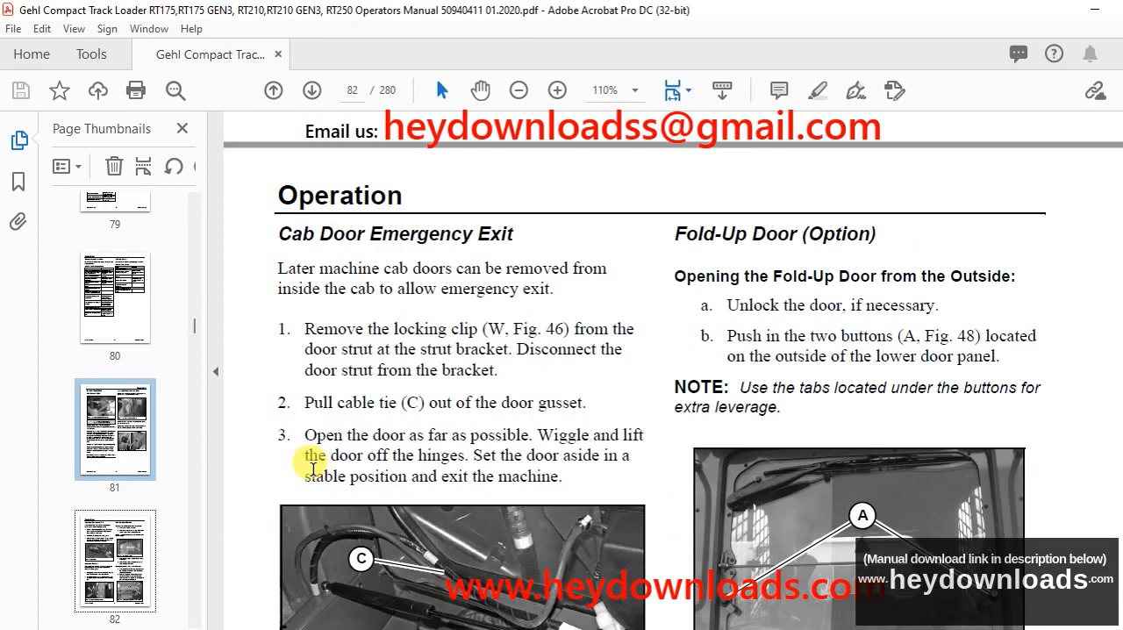
scroll("down", 3)
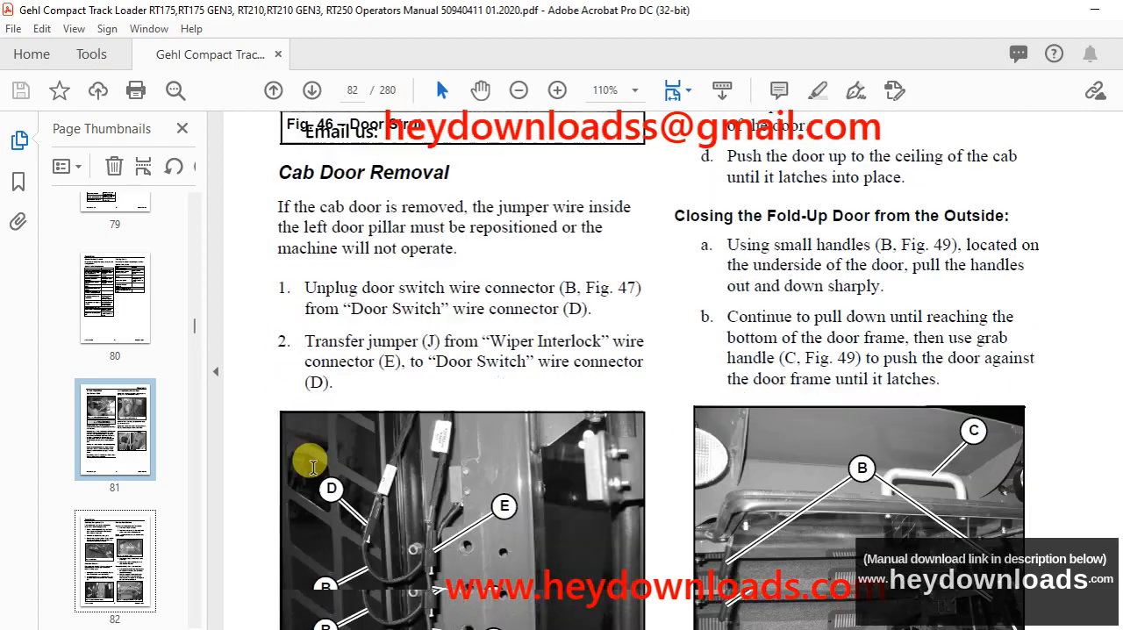
left_click(312, 90)
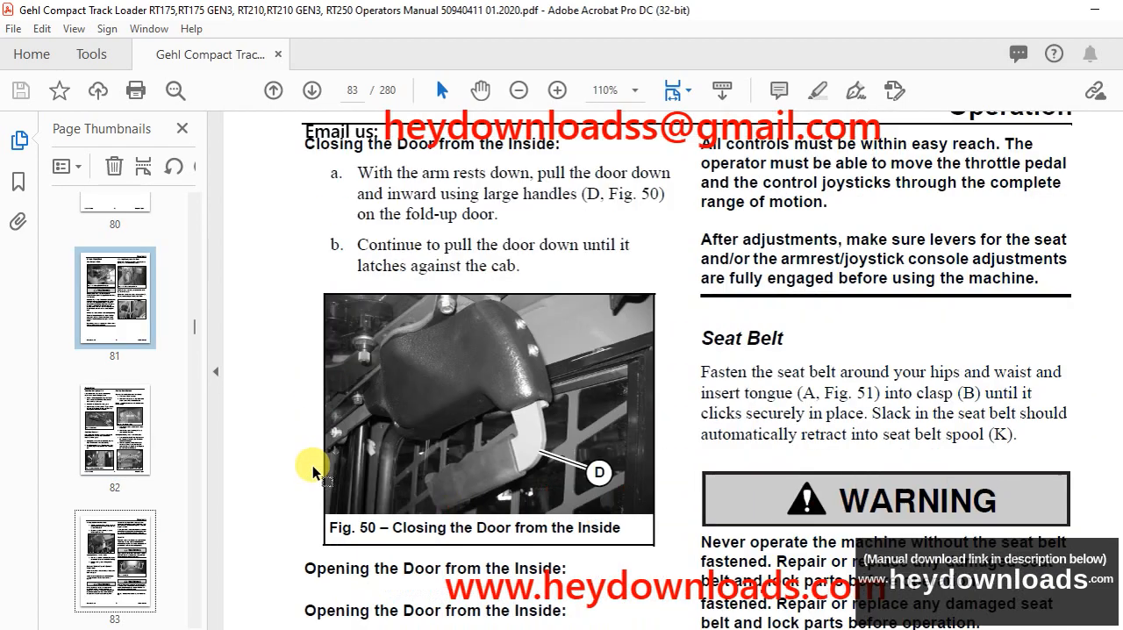
scroll("down", 3)
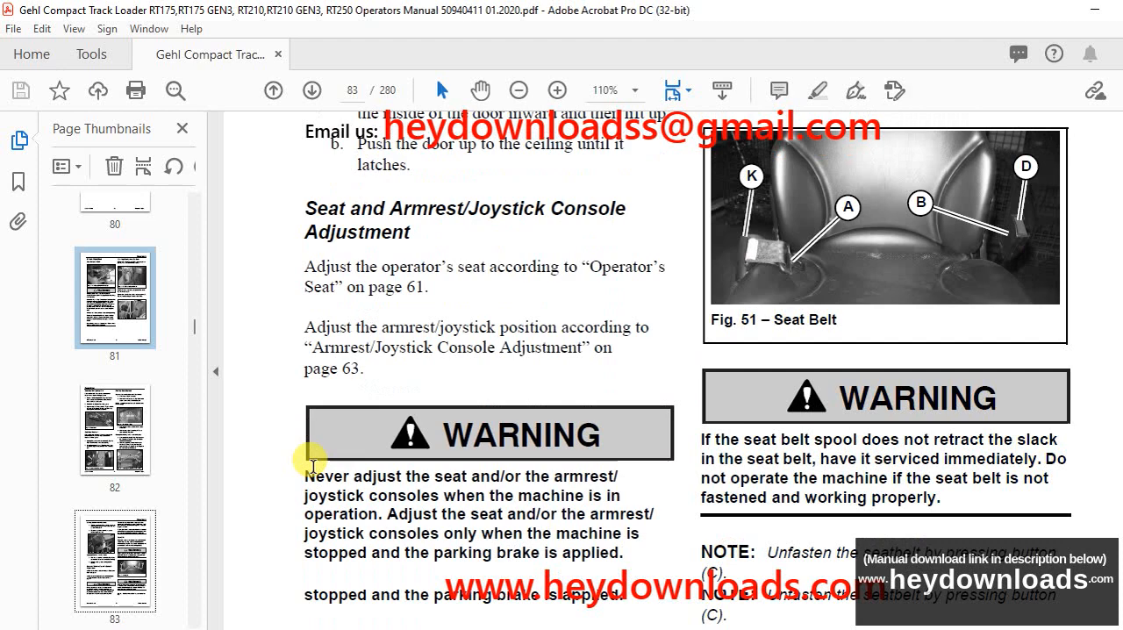
left_click(312, 91)
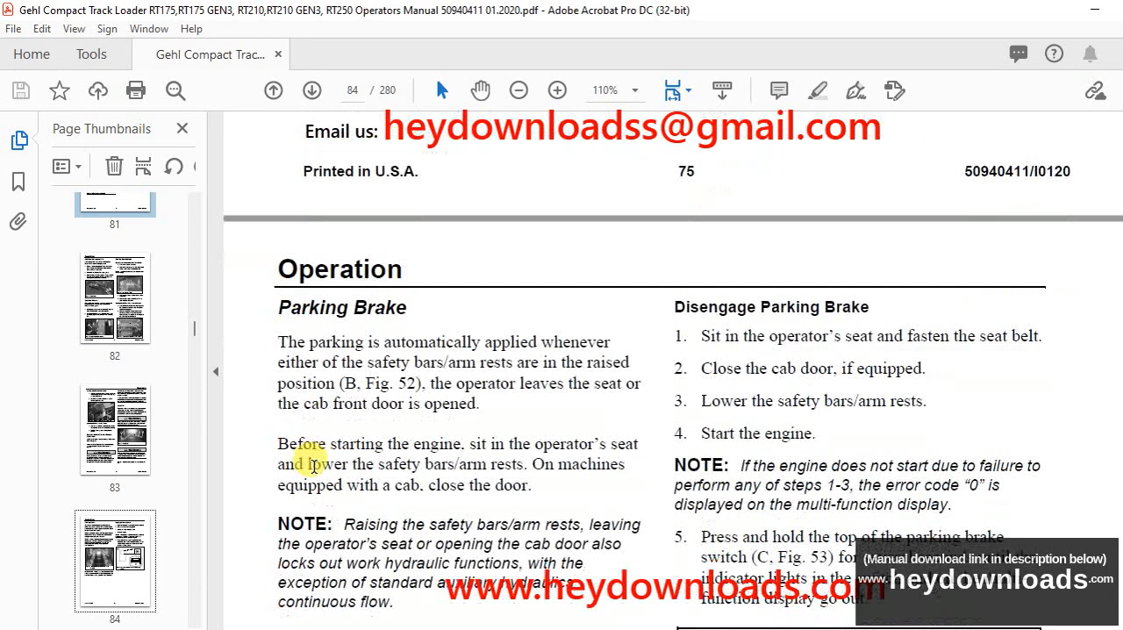
scroll("down", 3)
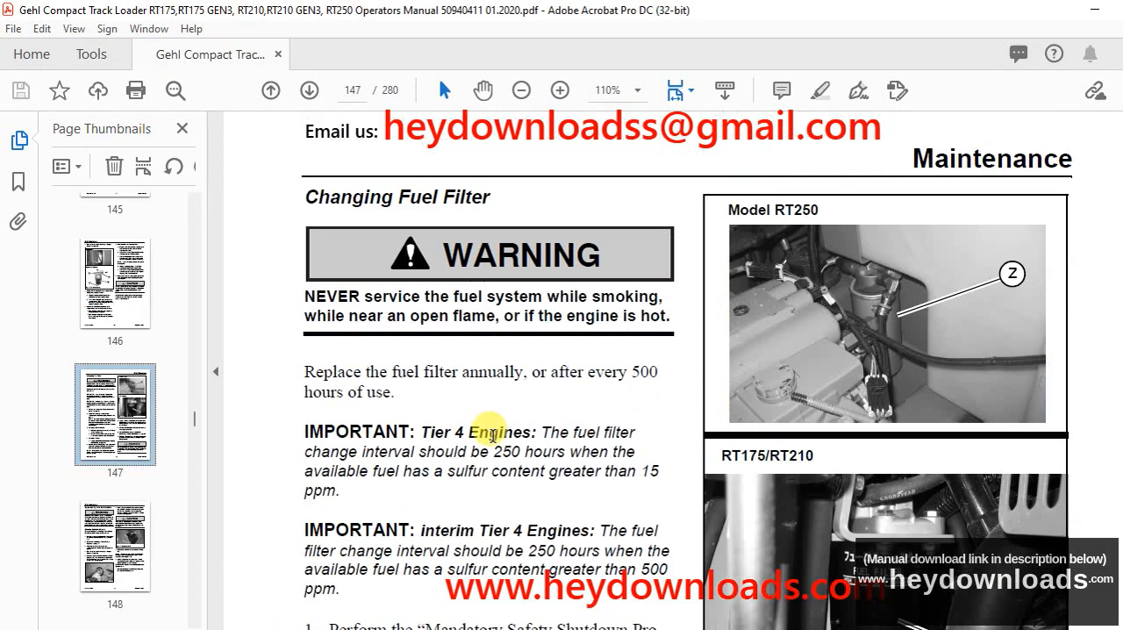
- Scroll past the ROPS/FOPS pages to page 216, the RT250 Solenoid Controller A schematic
scroll("down", 3)
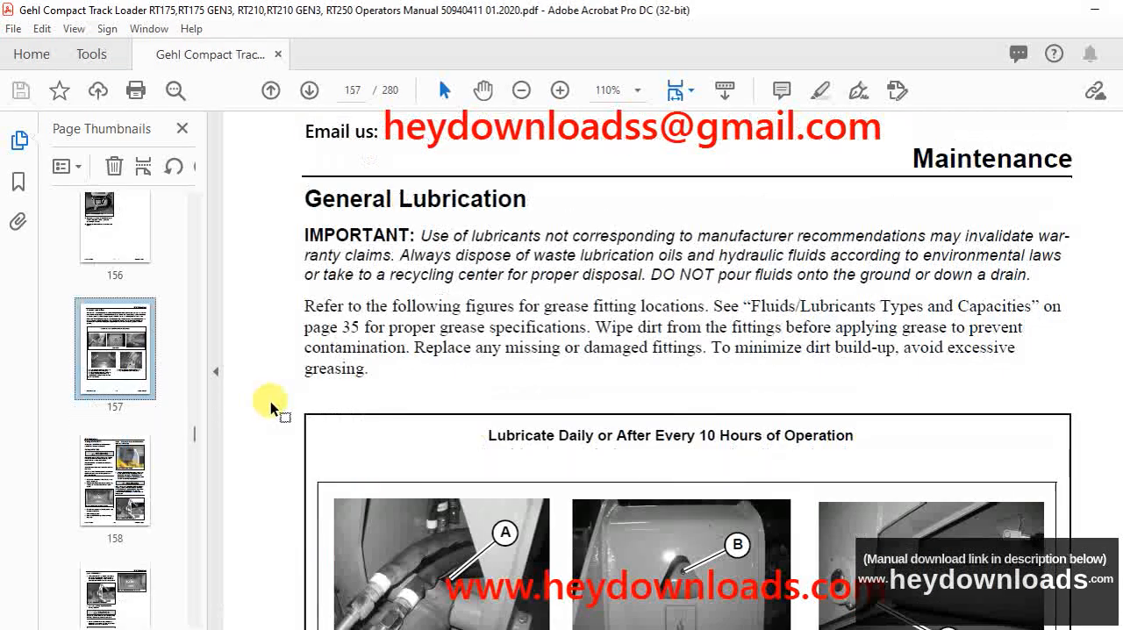
scroll("down", 3)
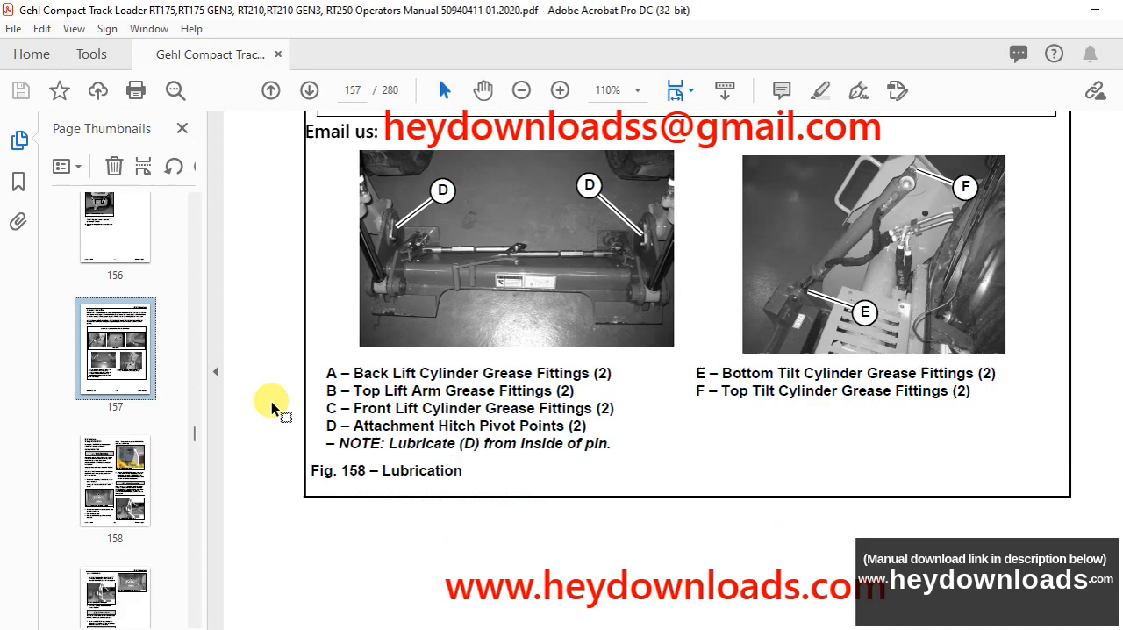
scroll("down", 3)
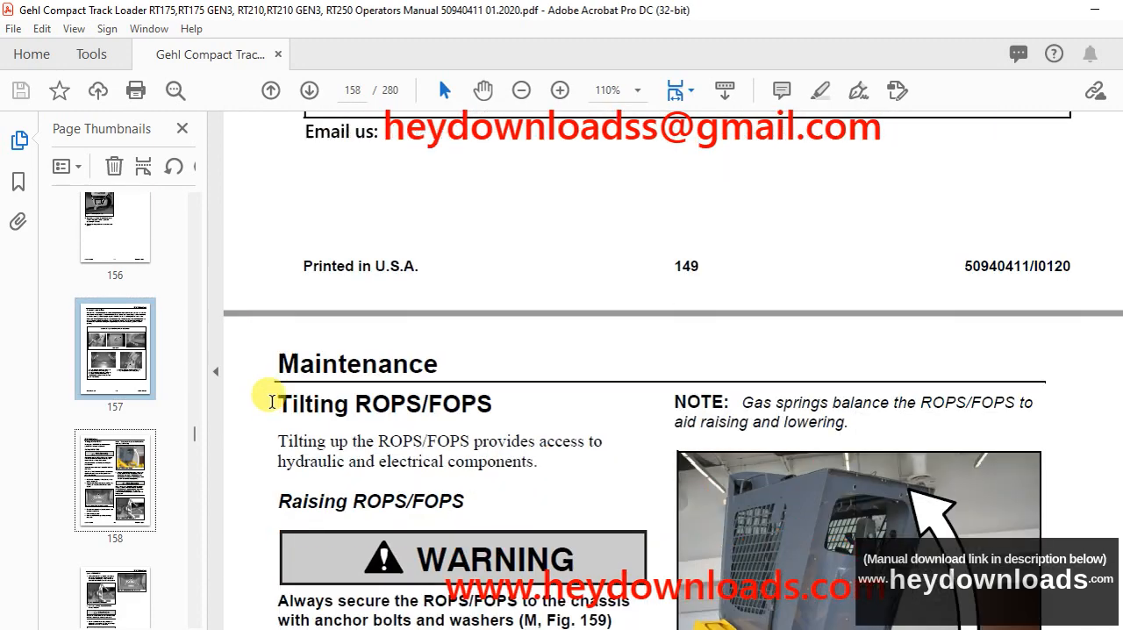
scroll("down", 3)
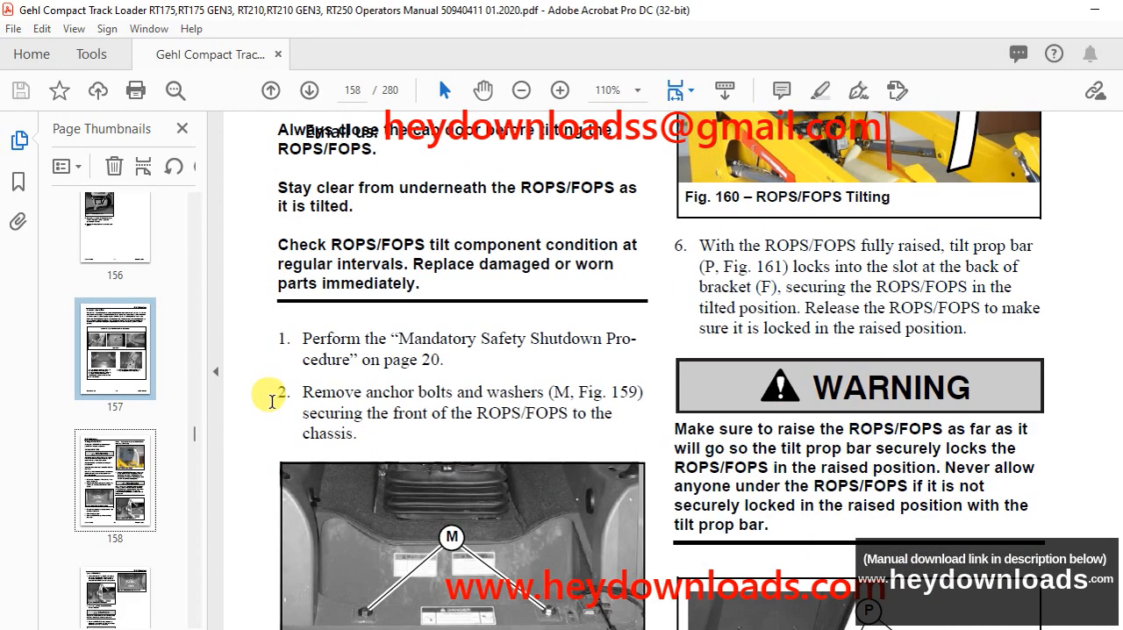
left_click(309, 90)
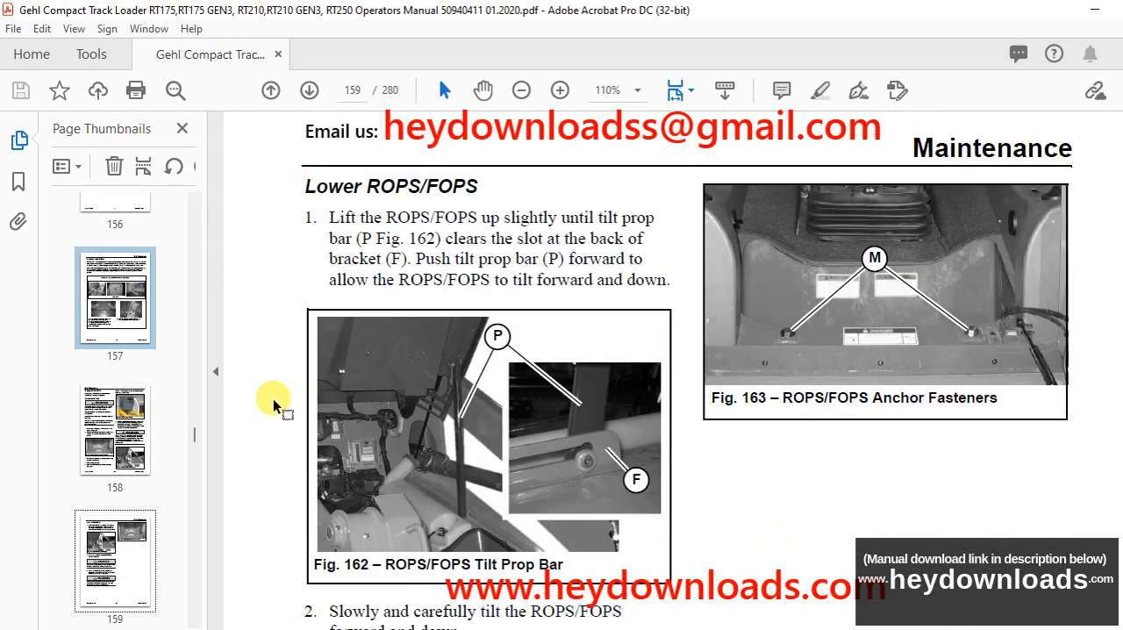
scroll("down", 3)
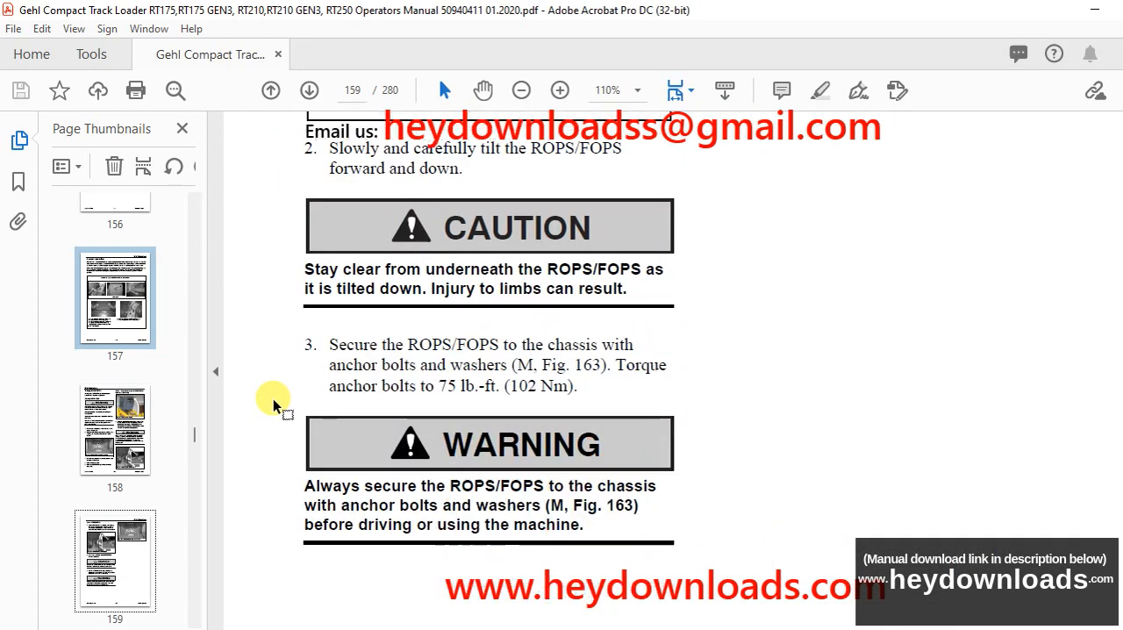
scroll("down", 3)
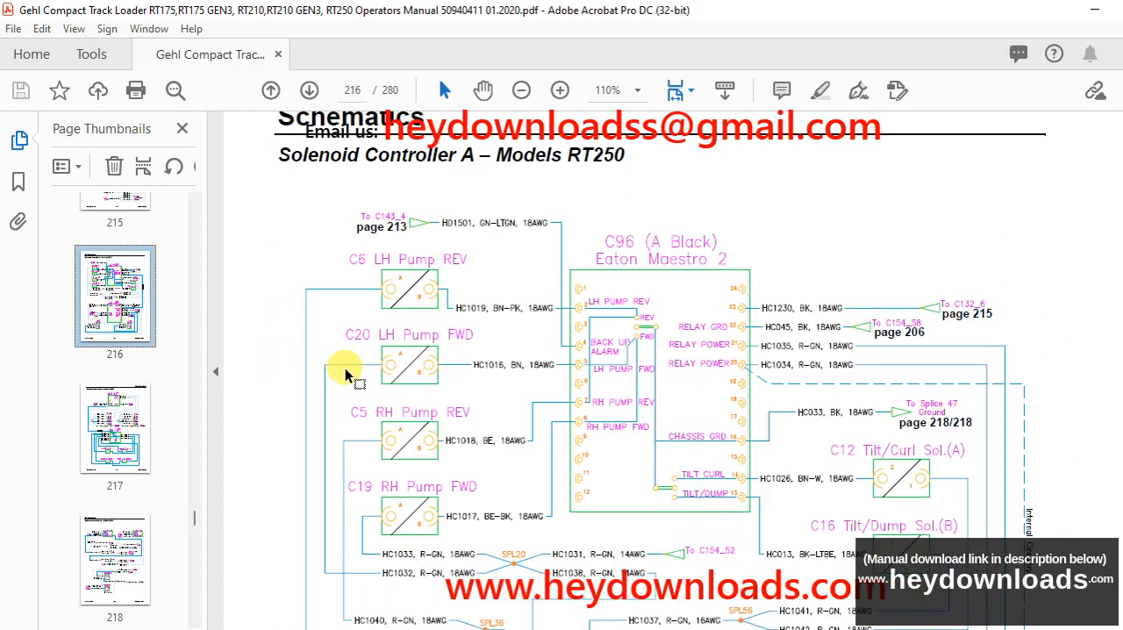
- Scroll to page 243's wipers/washer pumps schematic and down to the diagram's bottom
scroll("down", 3)
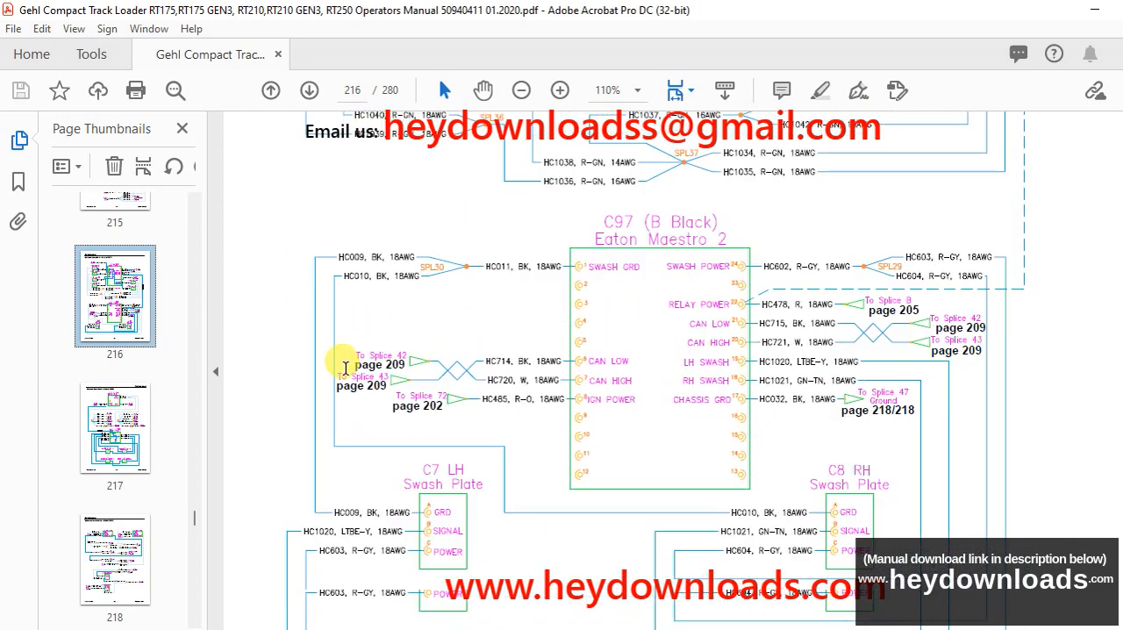
left_click(309, 90)
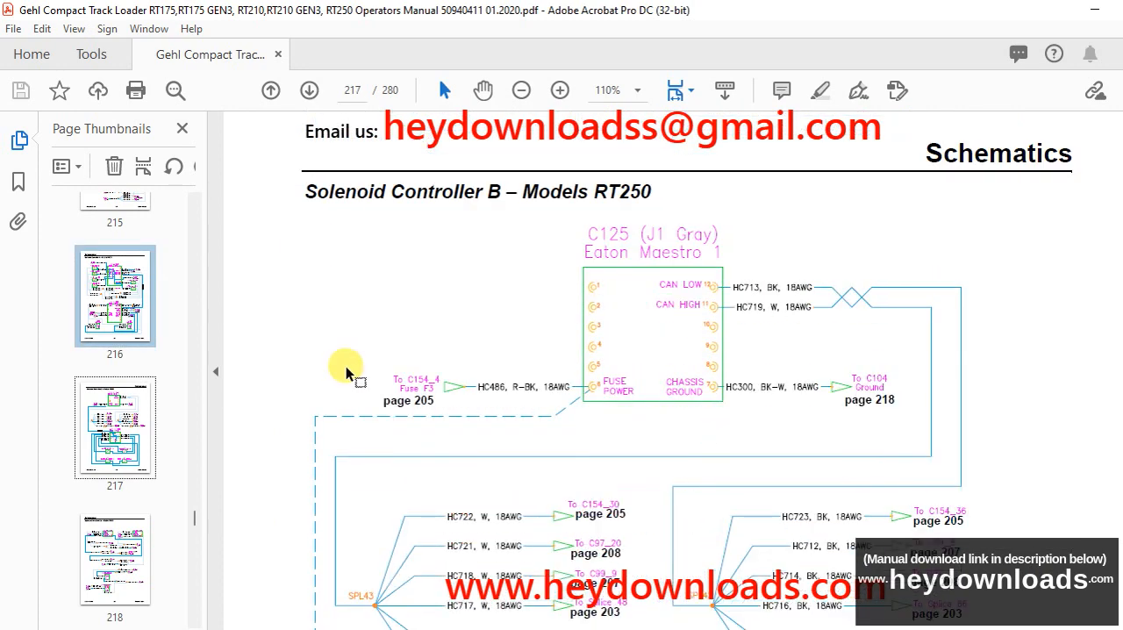
scroll("down", 3)
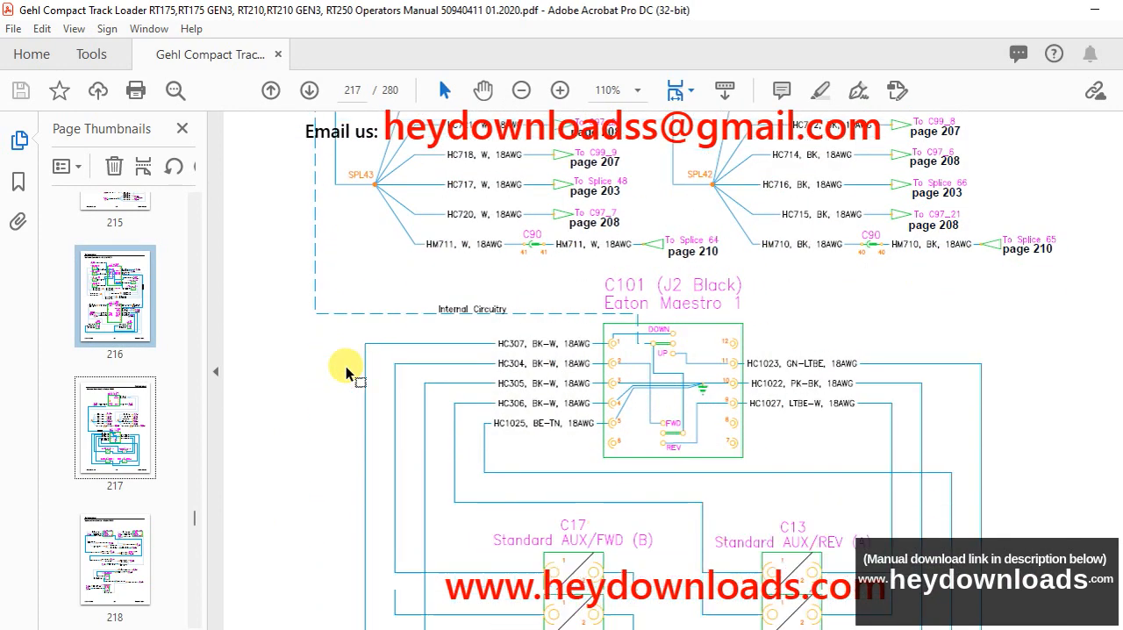
scroll("down", 3)
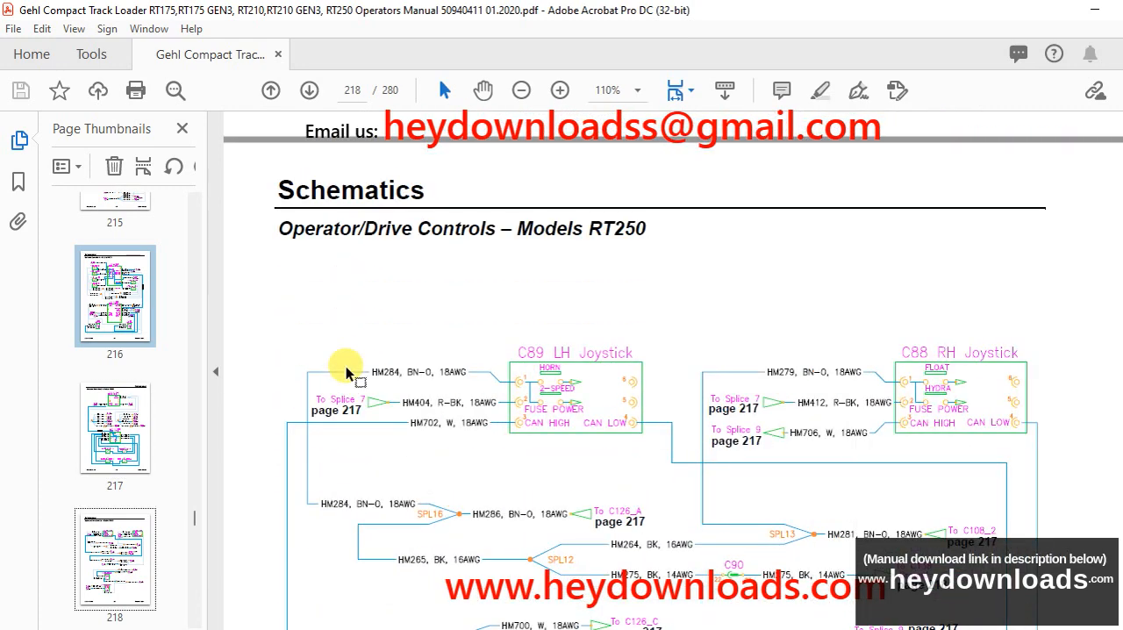
scroll("down", 3)
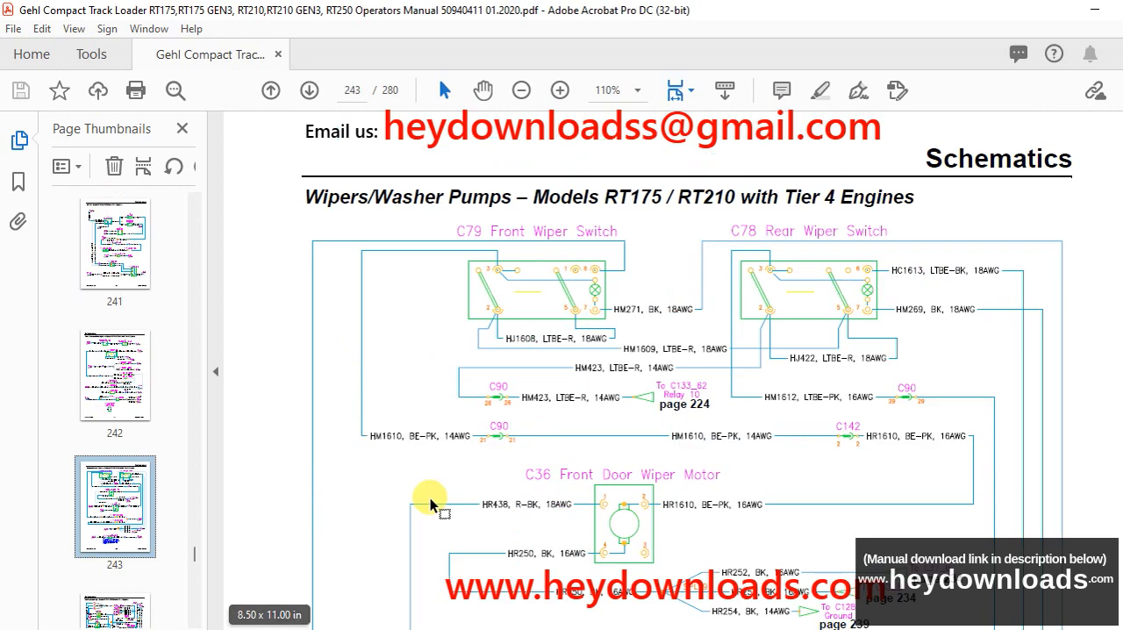
scroll("down", 3)
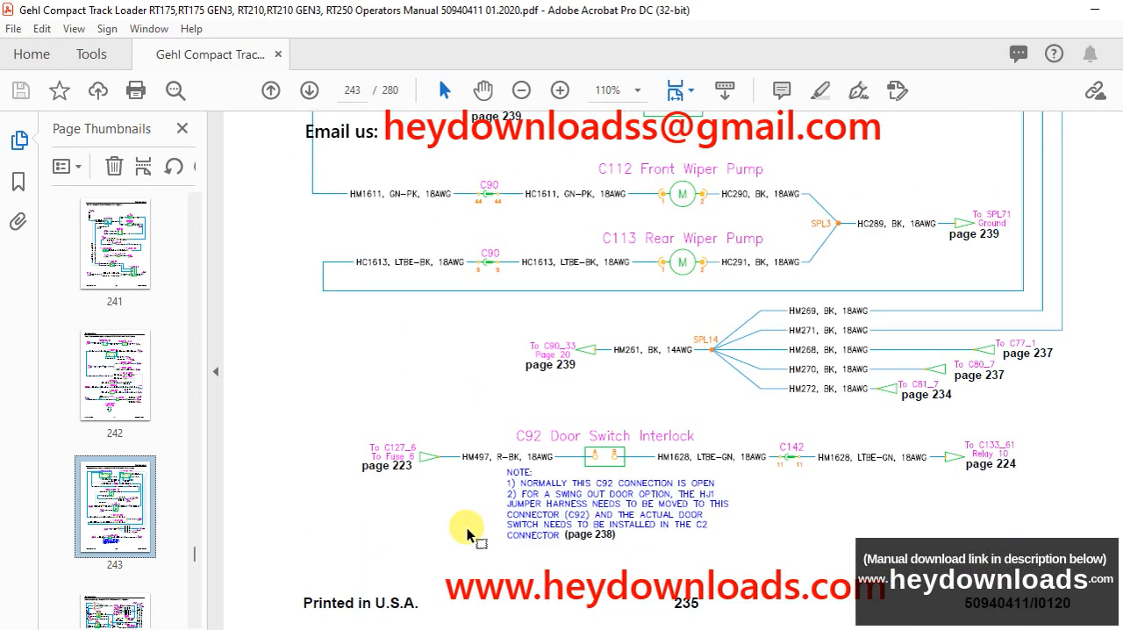